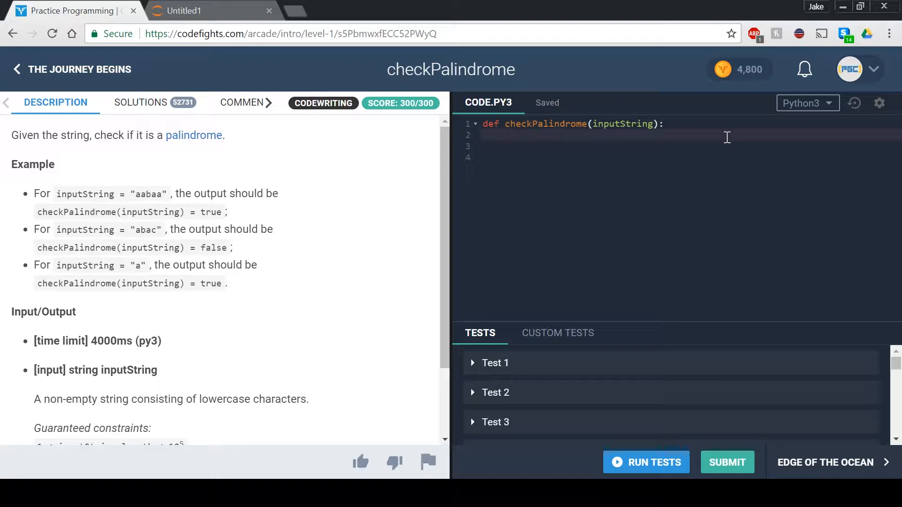
Place the cursor on the empty line under the def checkPalindrome header.
click(505, 135)
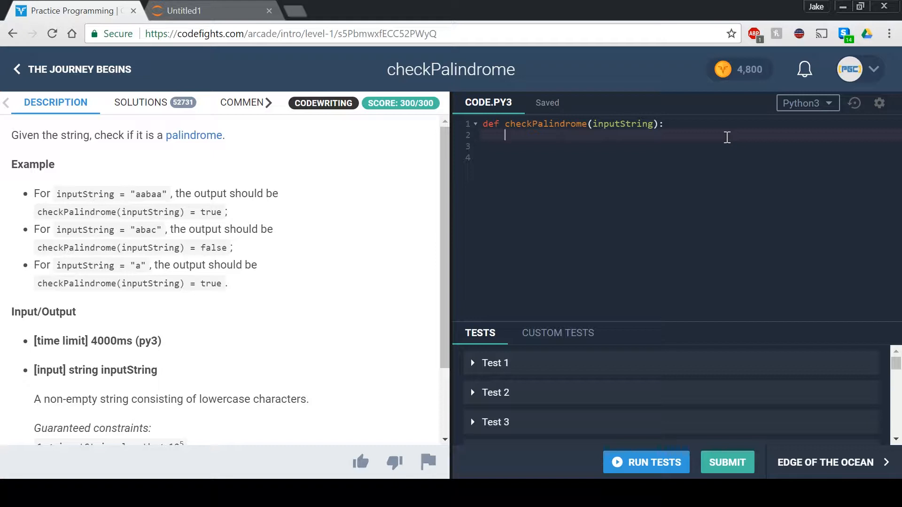
mouse_move(350, 174)
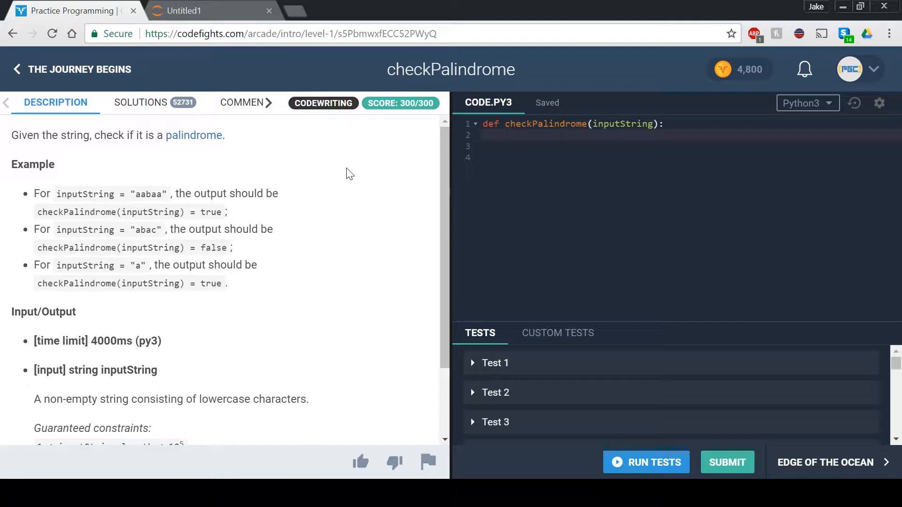
click(505, 135)
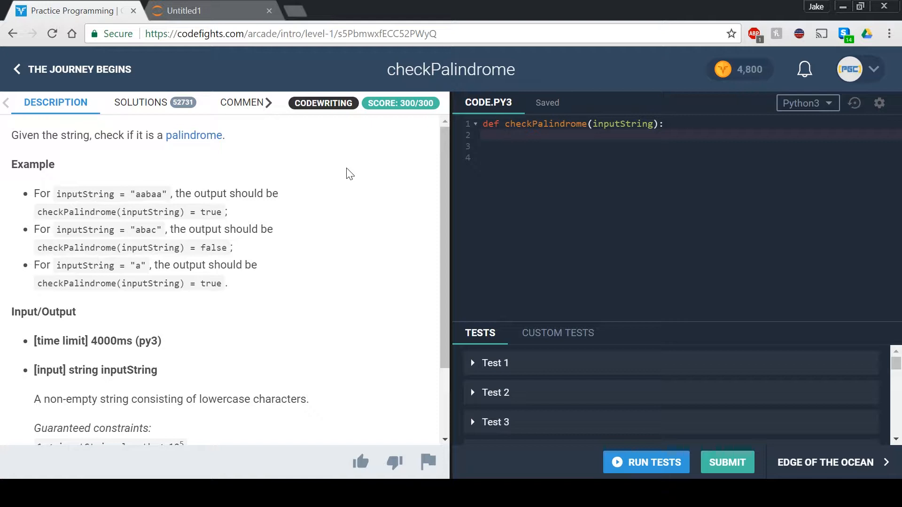
click(504, 134)
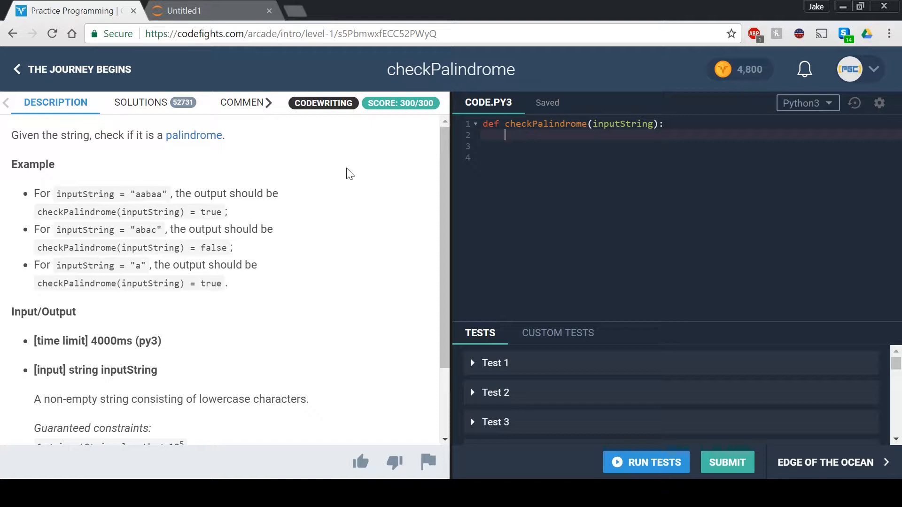
mouse_move(281, 233)
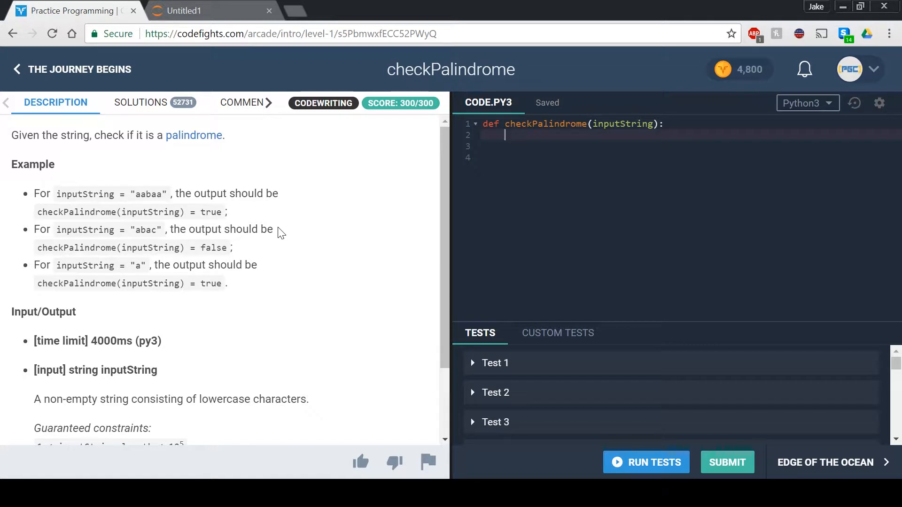
scroll(down, 3)
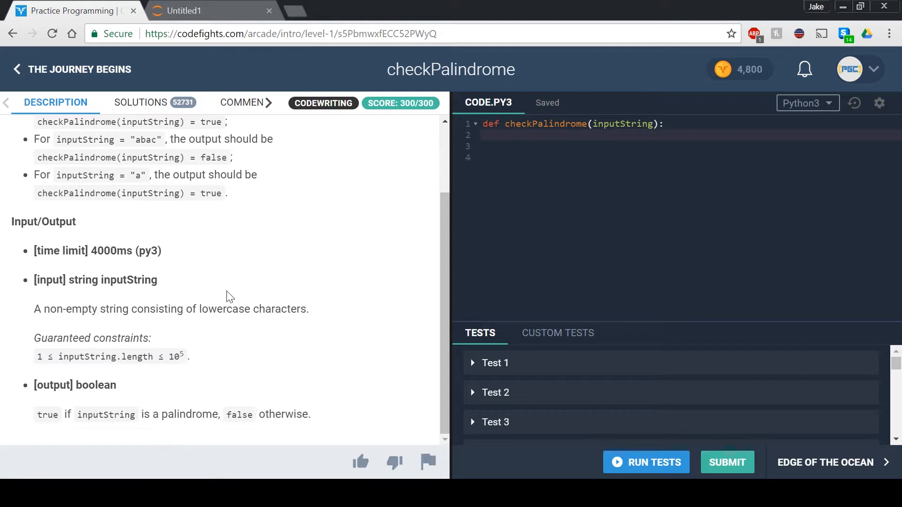
mouse_move(628, 195)
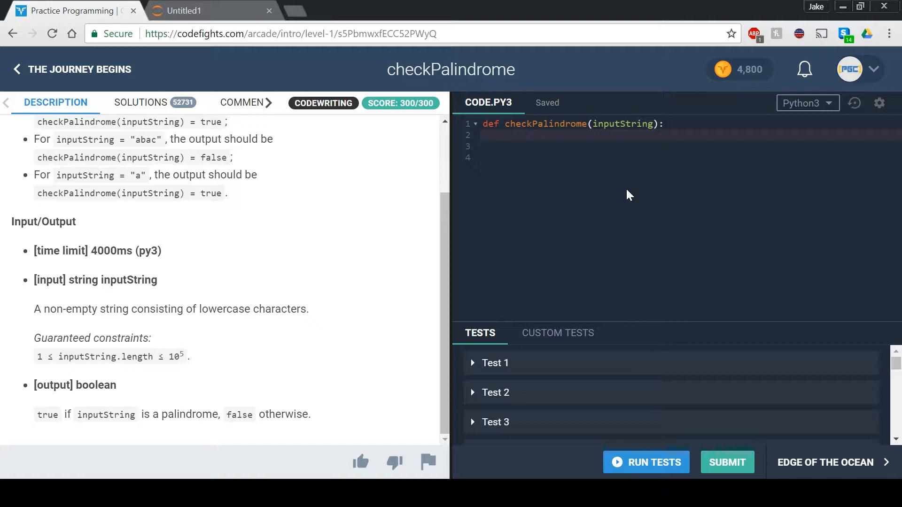
Write the start of the condition: if inputString[::-1].
click(504, 135)
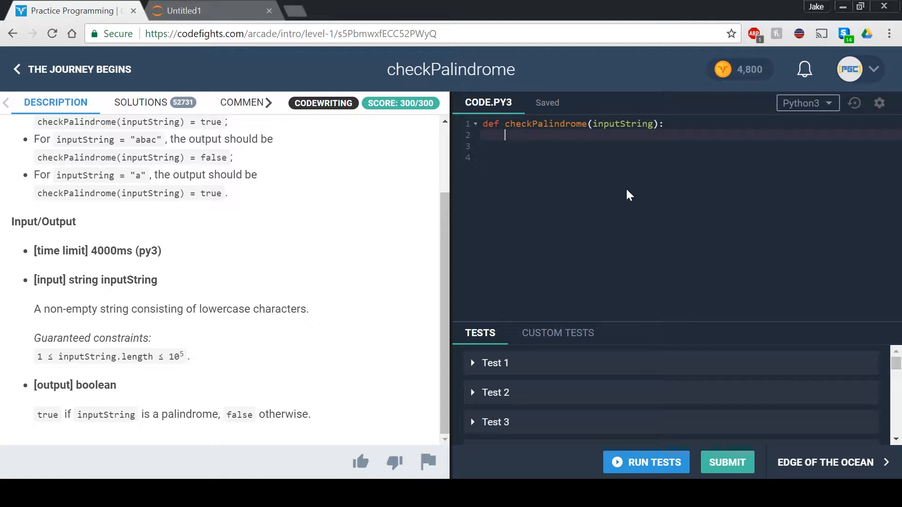
text(if i)
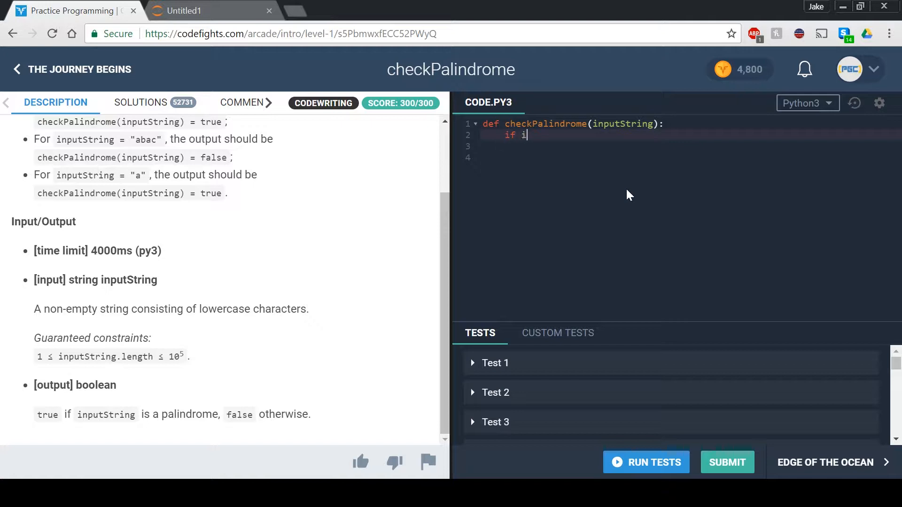
text(nputString)
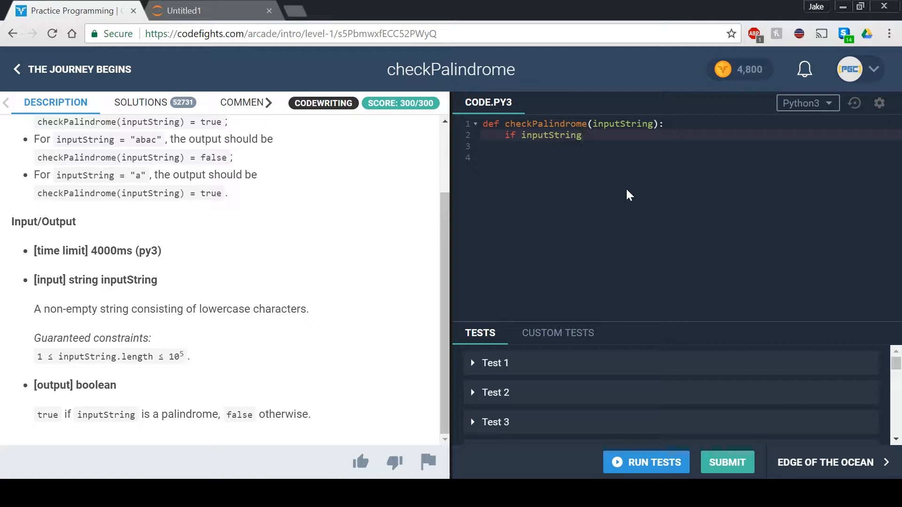
text([])
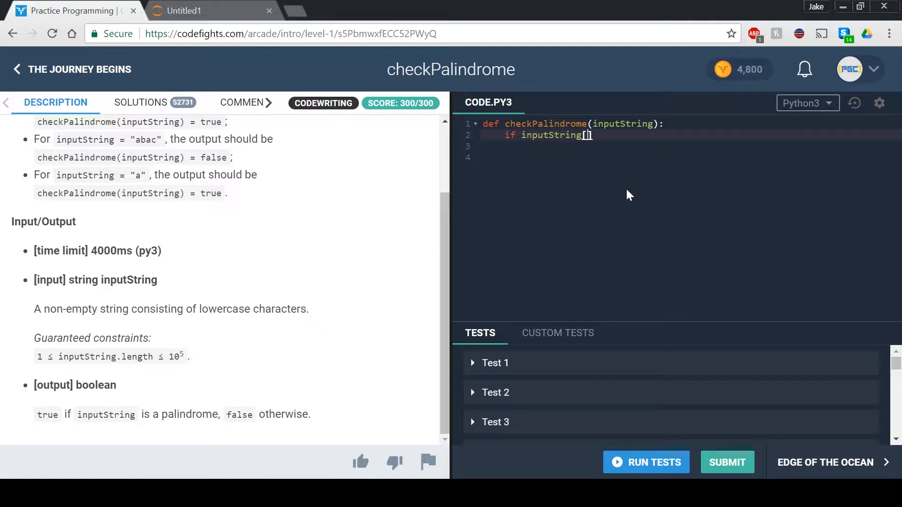
text(::)
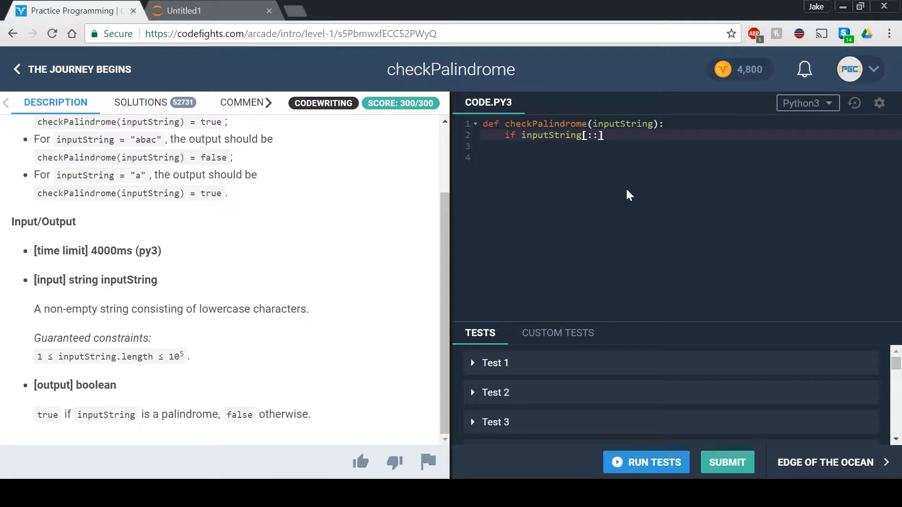
text(-1)
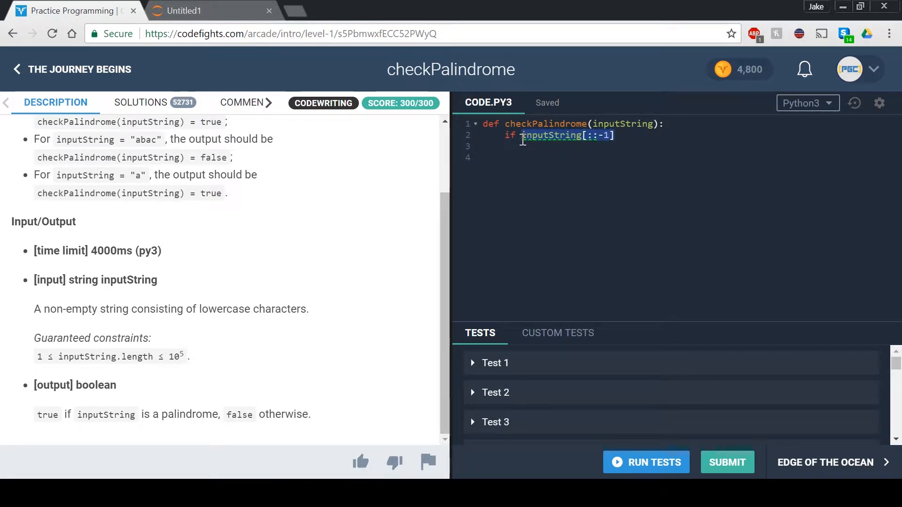
In the Untitled1 notebook, run a cell assigning x = 'hello'.
click(185, 11)
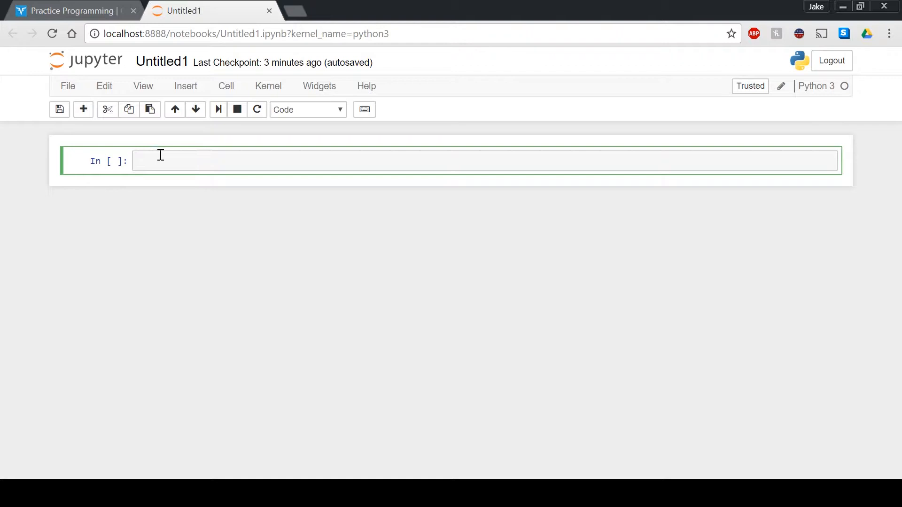
text(x)
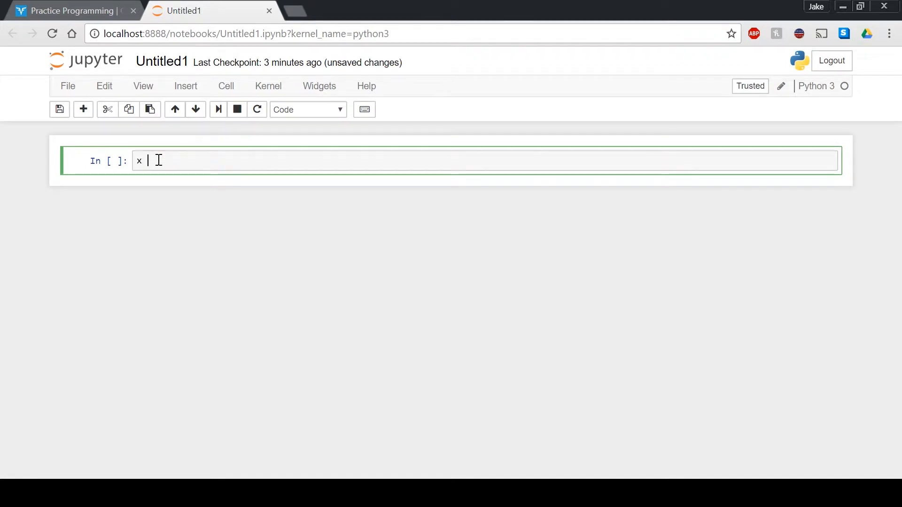
text(= 'hello')
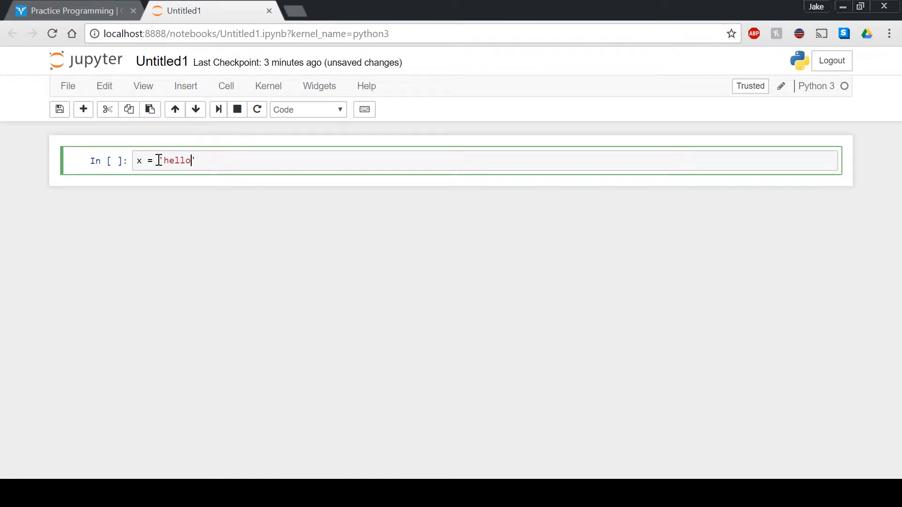
key(shift+enter)
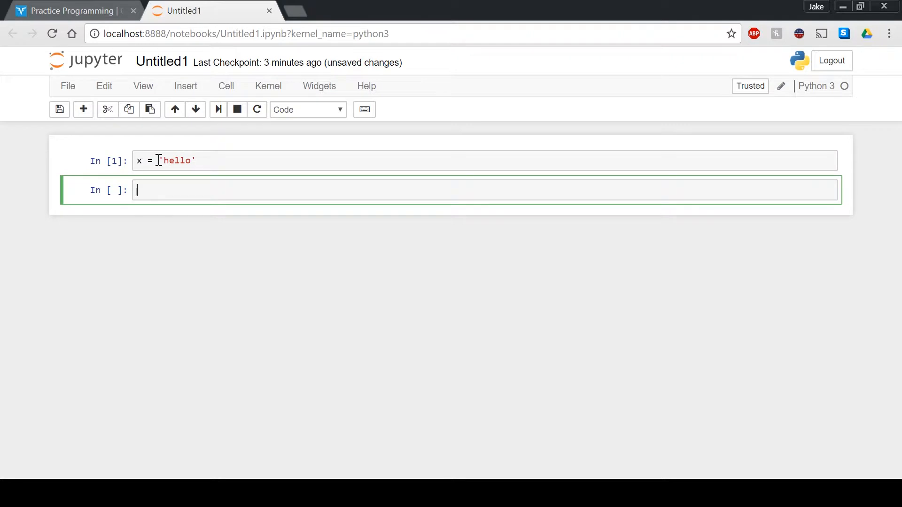
Run print(x[::-1]) to show the reversed output olleh.
text(print()
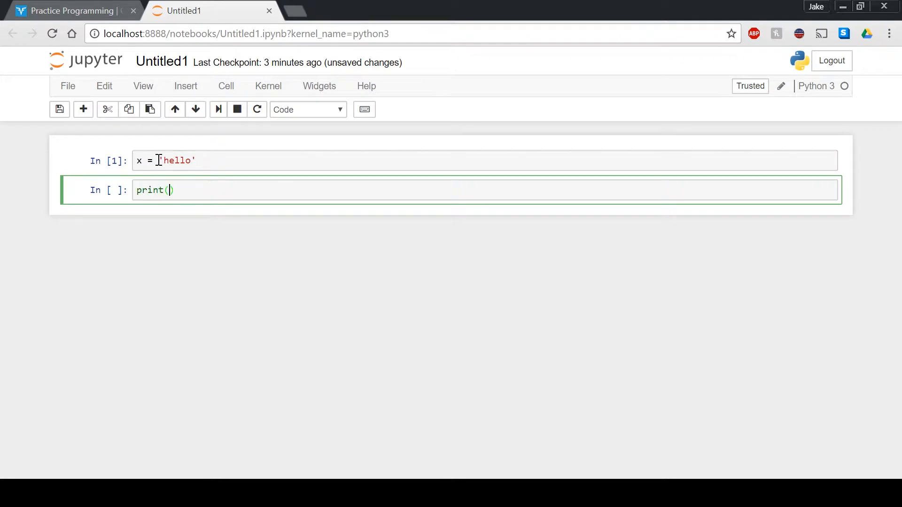
text(x[)
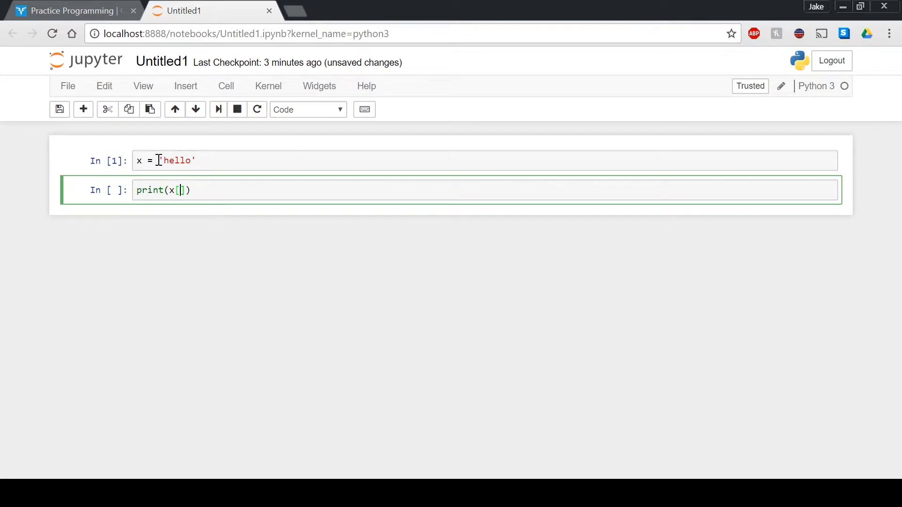
text(::e)
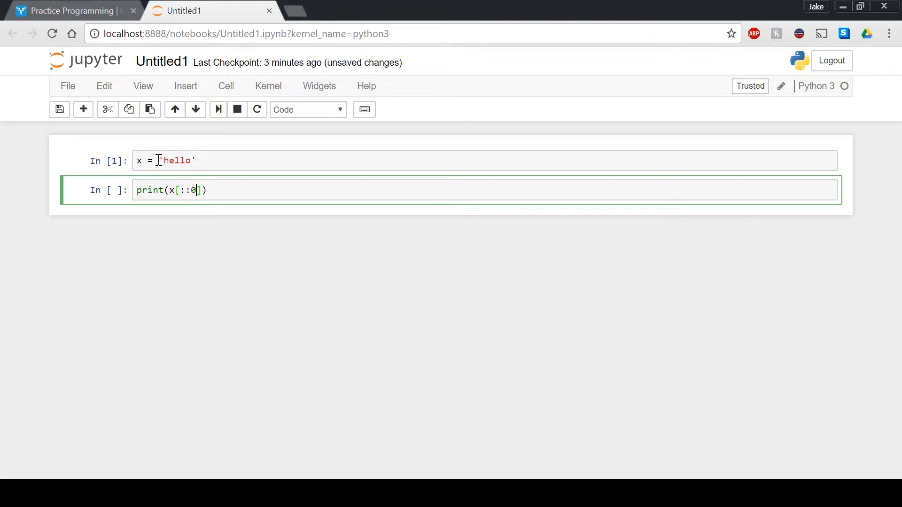
key(shift+enter)
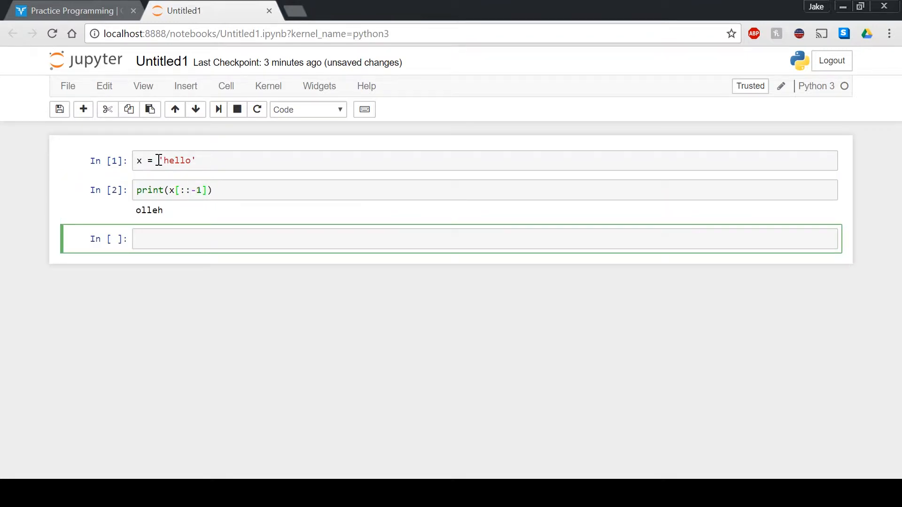
Type [] into the new empty cell and delete the stray brackets.
click(483, 238)
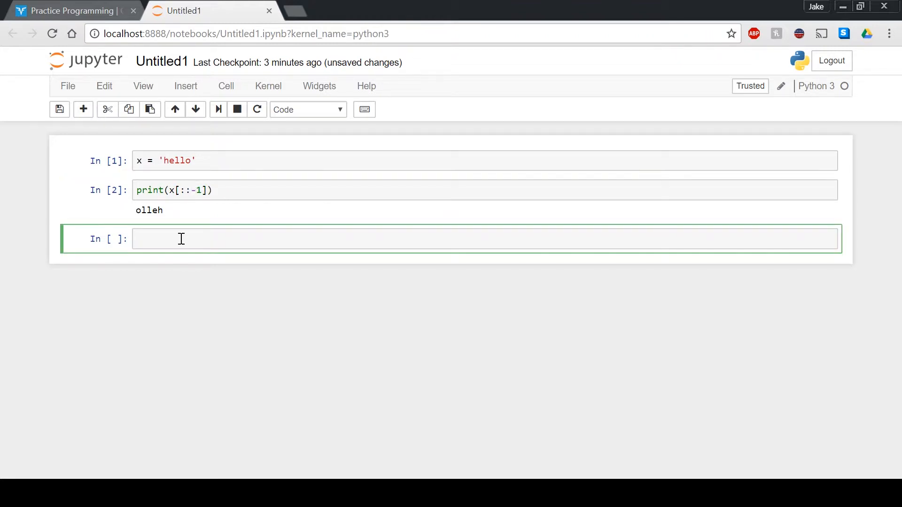
text([])
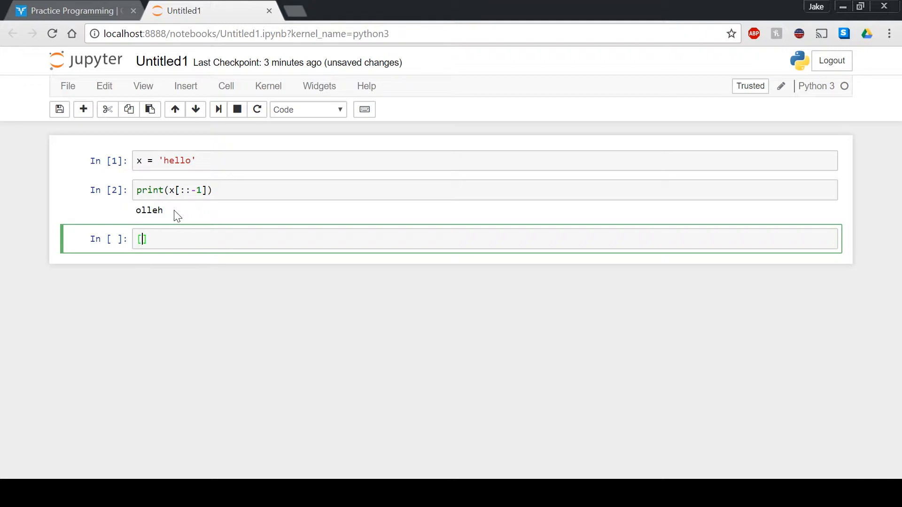
key(Backspace)
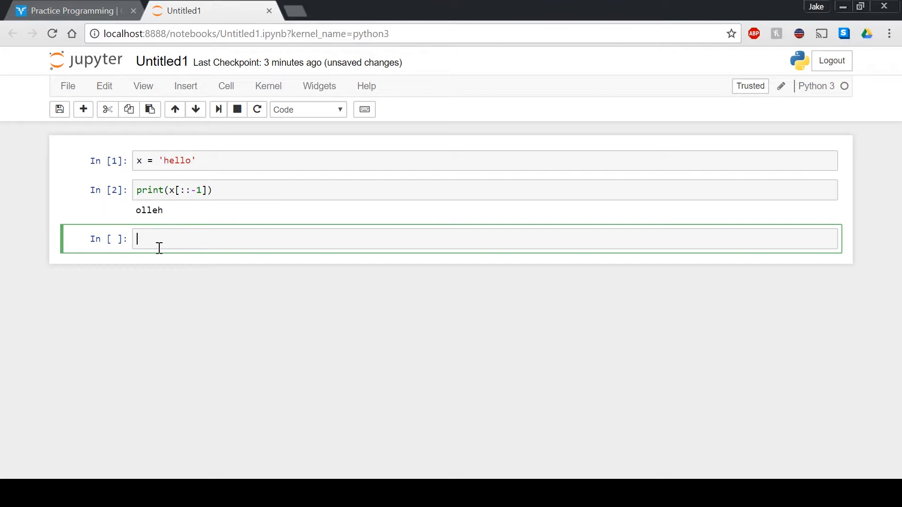
mouse_move(163, 160)
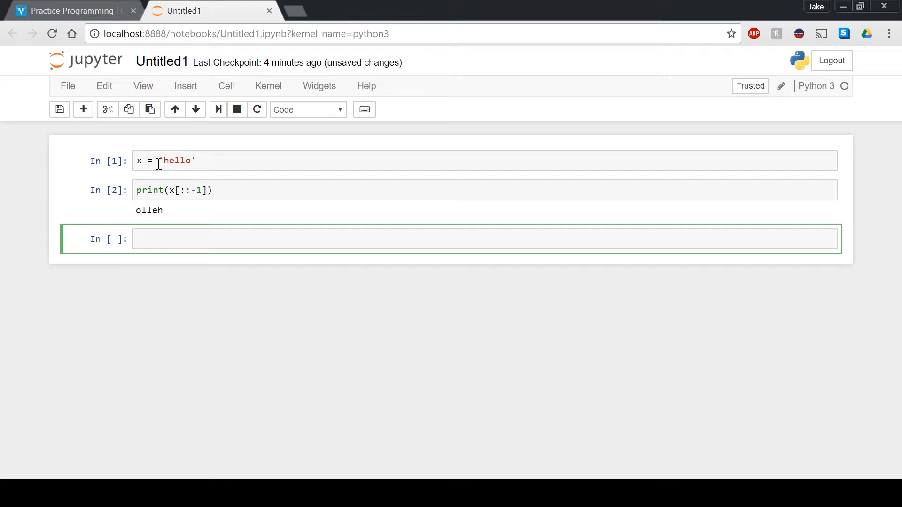
mouse_move(193, 161)
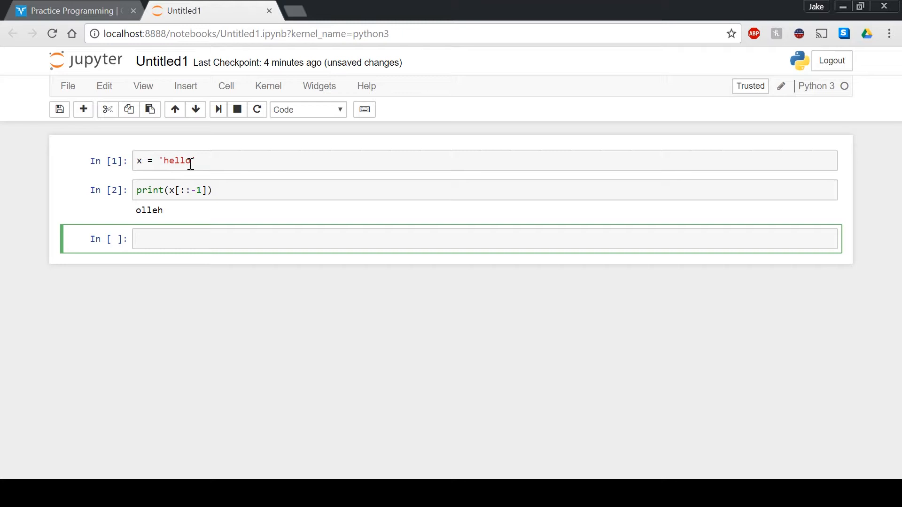
mouse_move(185, 191)
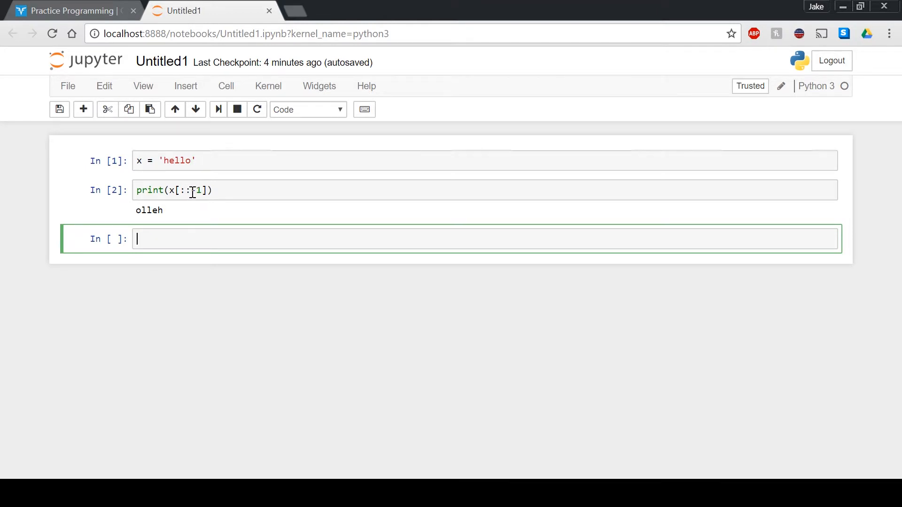
Begin a new print() statement working with x in the third cell.
click(201, 191)
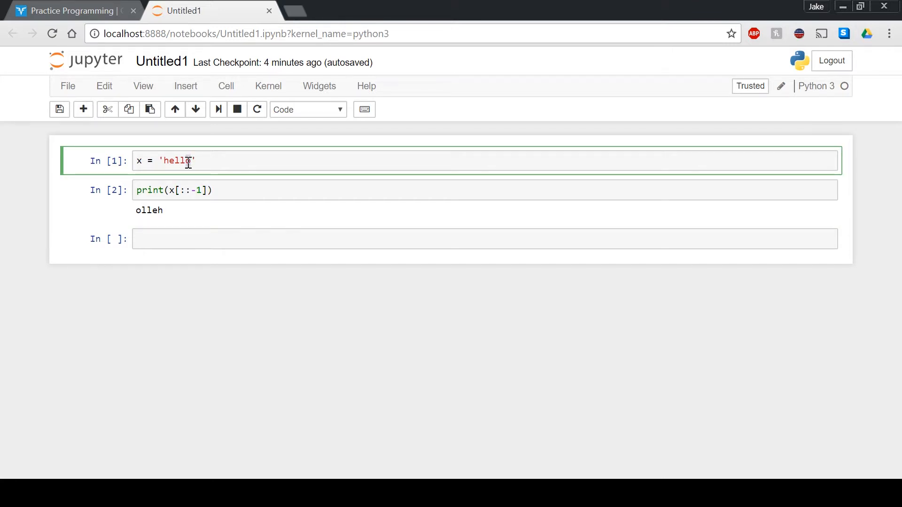
mouse_move(195, 191)
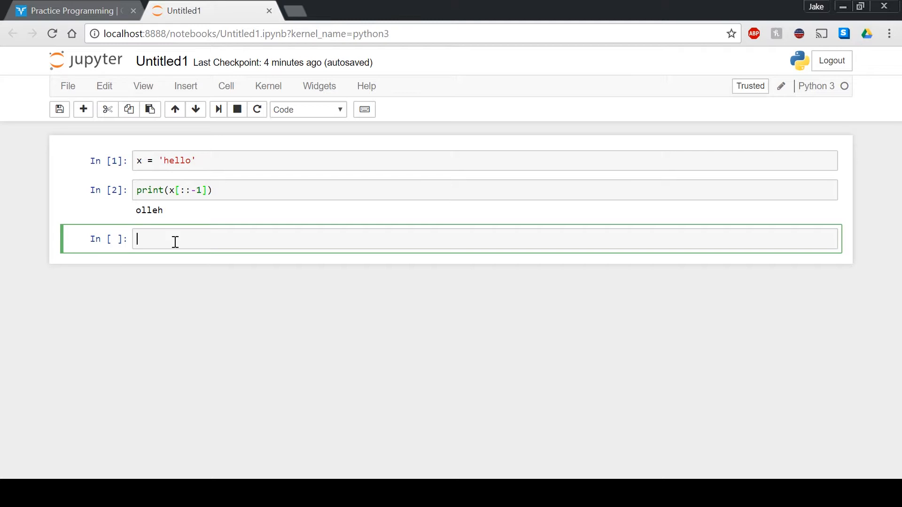
text(x)
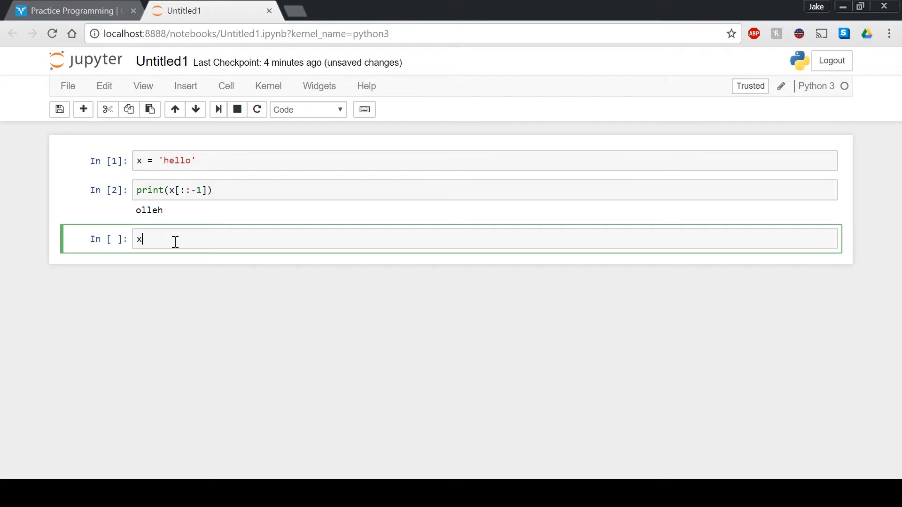
text(print())
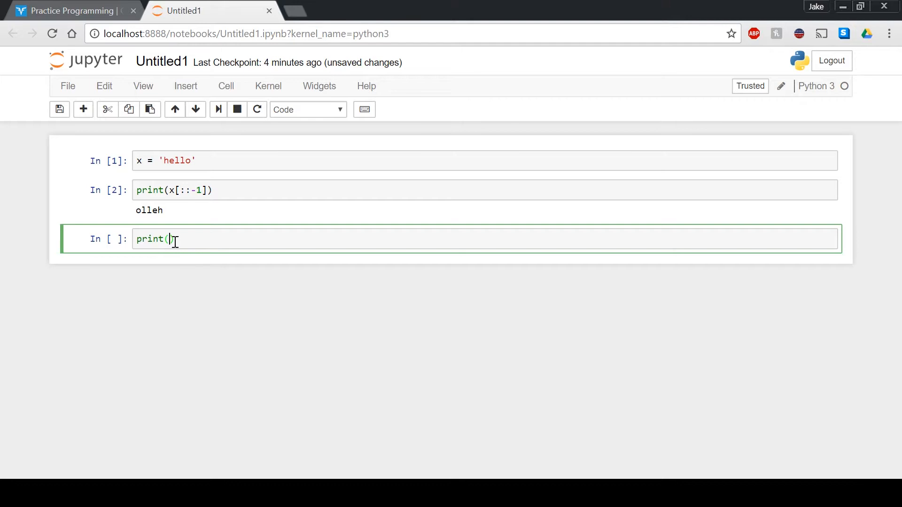
Complete the cell as print(x[1:4]) and run it, outputting ell.
text(x[])
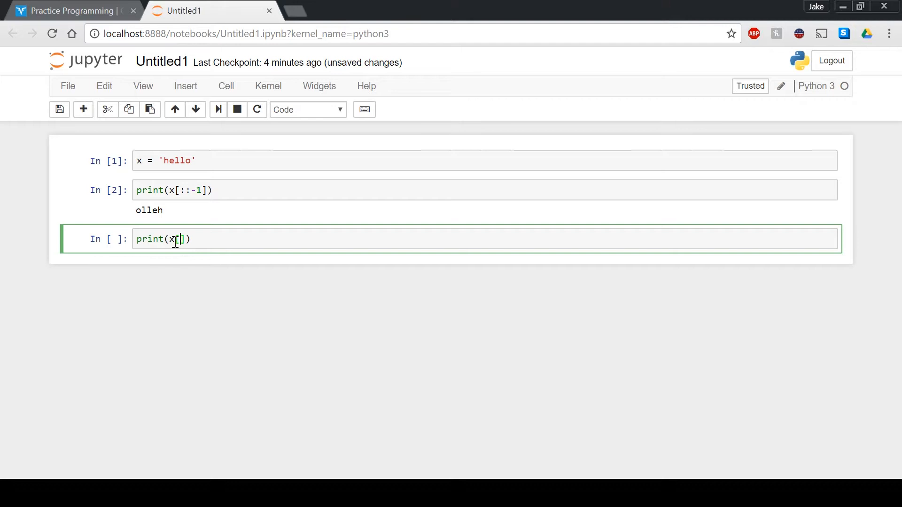
text(2:)
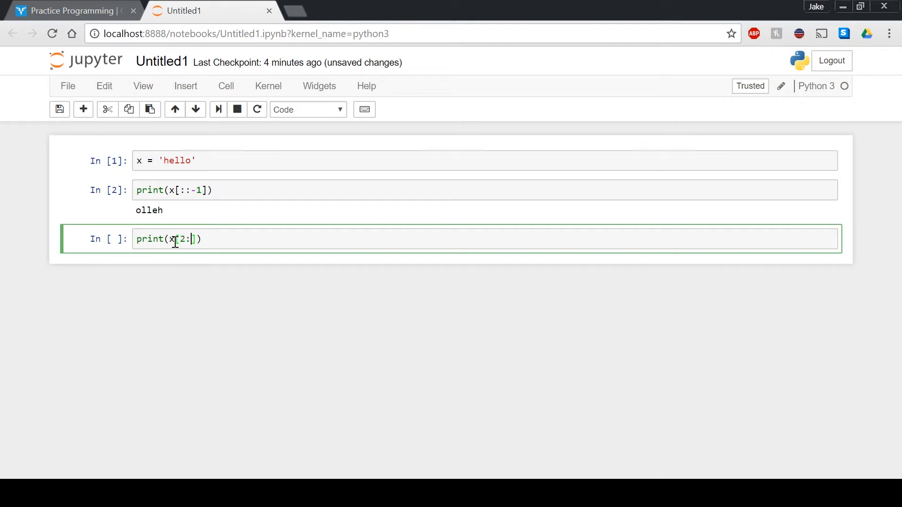
text(4)
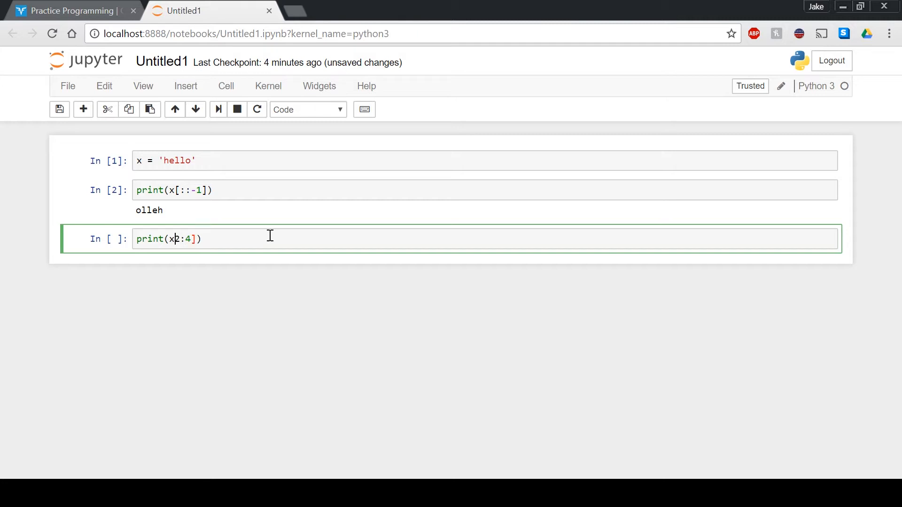
text(1)
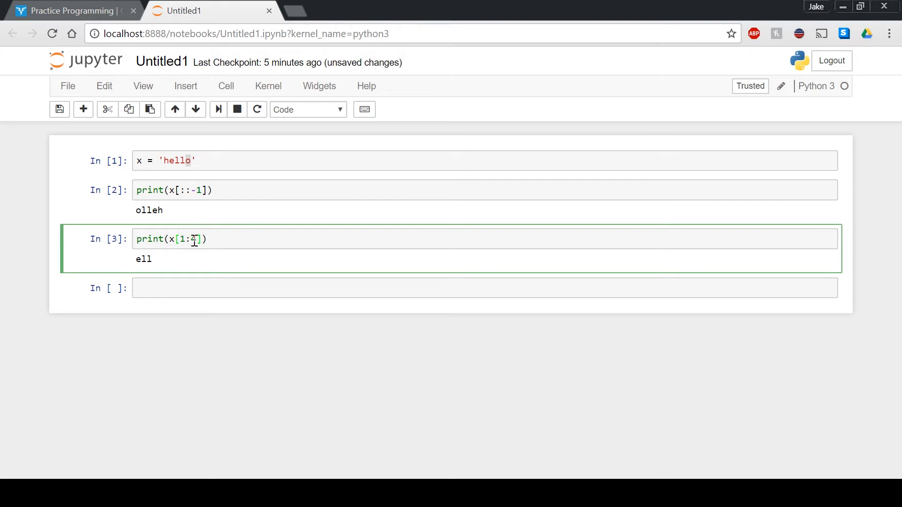
text(4)
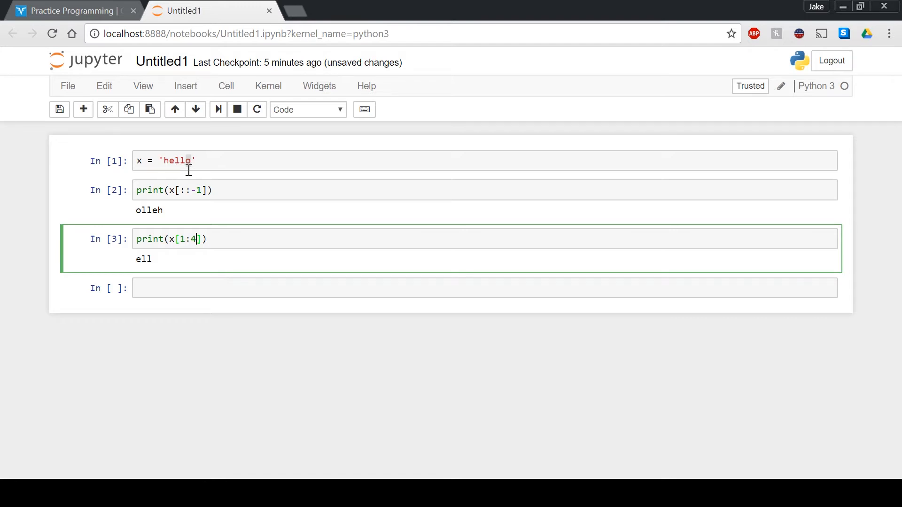
mouse_move(207, 236)
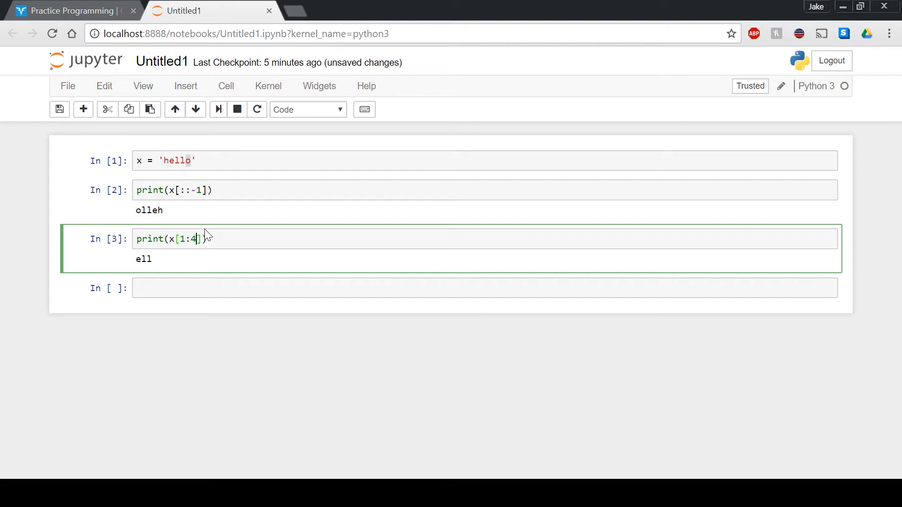
Back in the challenge editor, finish line 2 as == inputString:.
click(68, 10)
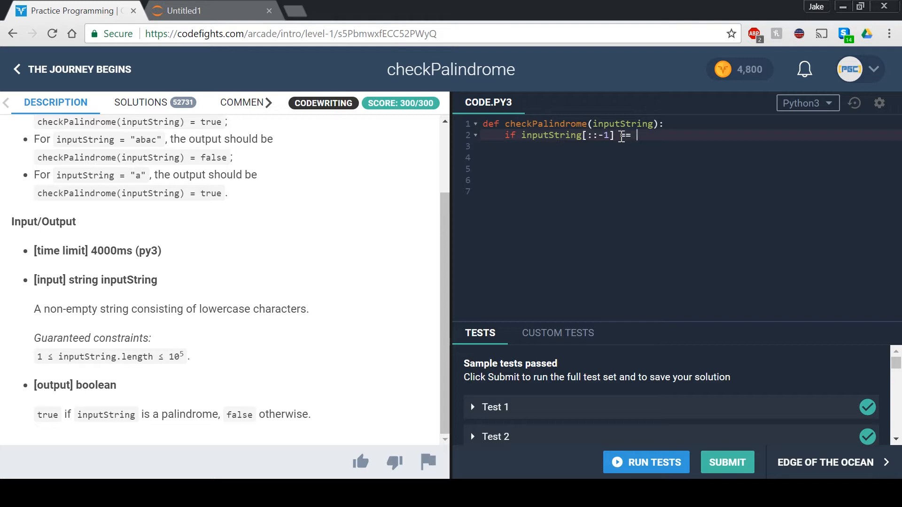
text(inputSt)
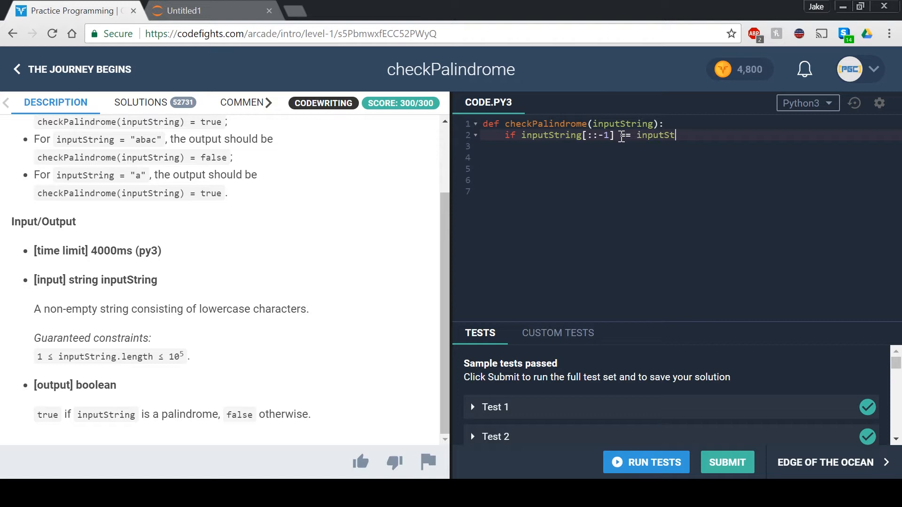
text(ring:)
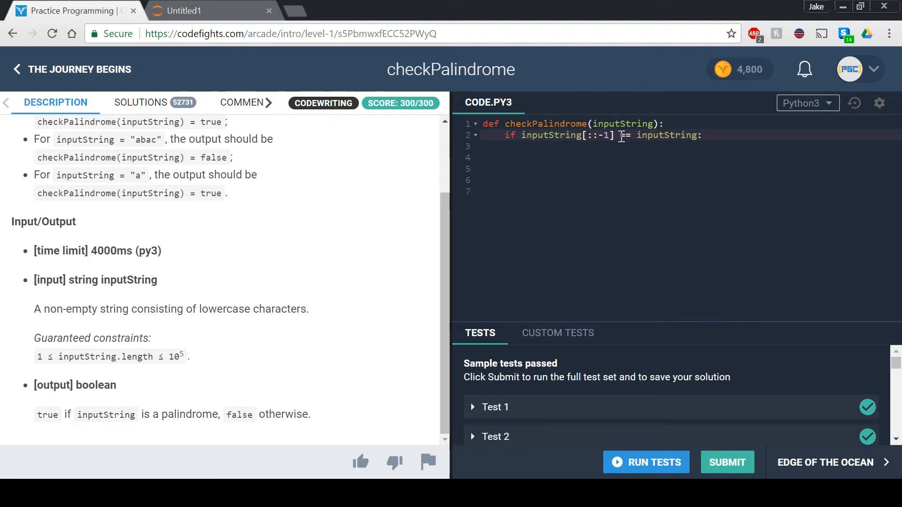
Add return True, else: and return False to complete checkPalindrome.
text(return T)
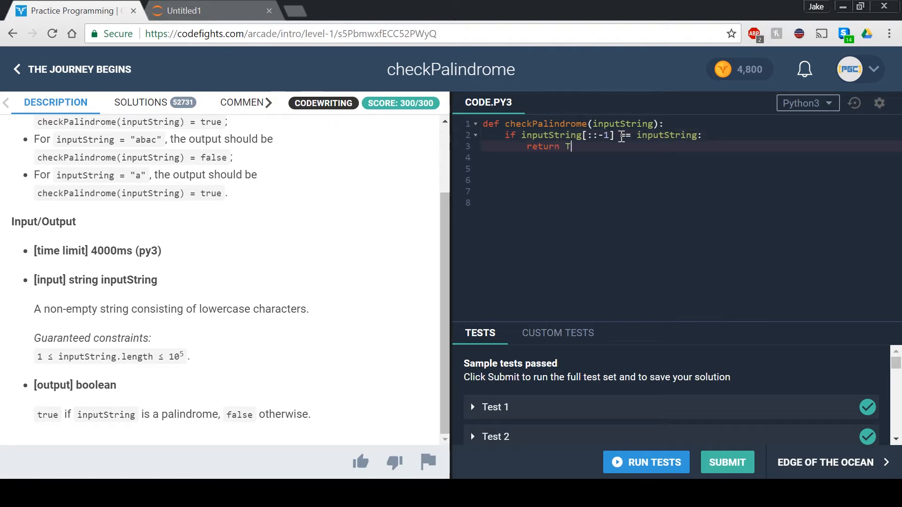
text(rue)
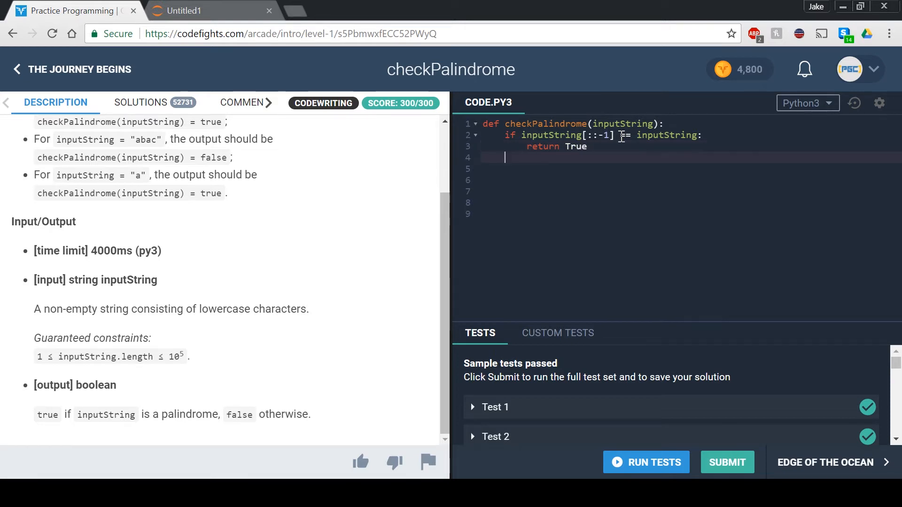
text(else:)
click(691, 169)
text(return f)
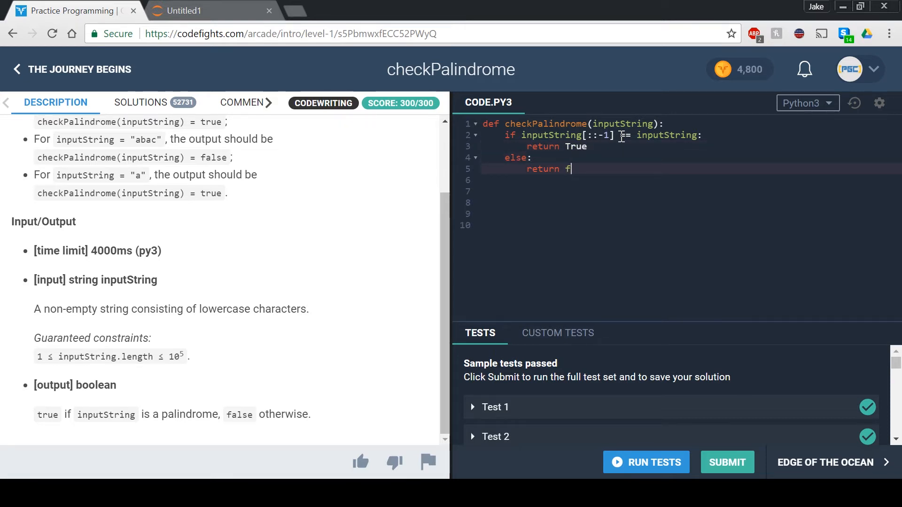
text(alse)
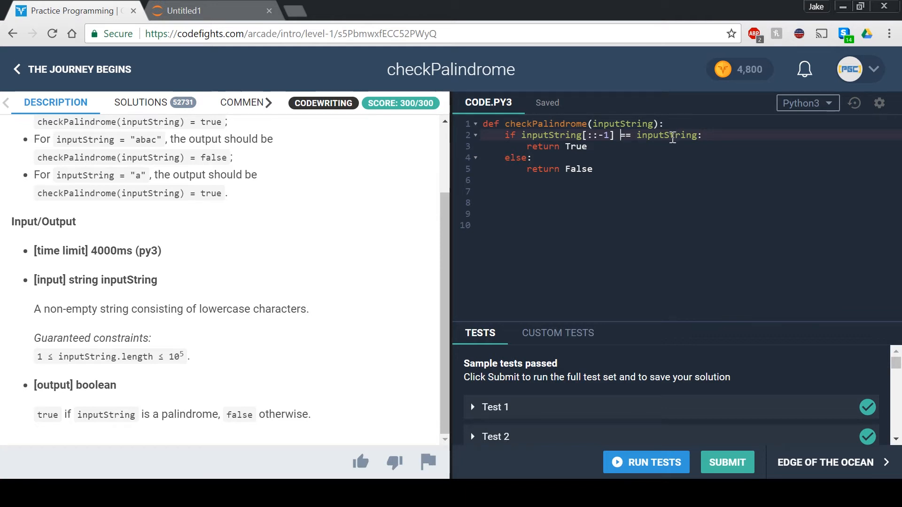
mouse_move(351, 200)
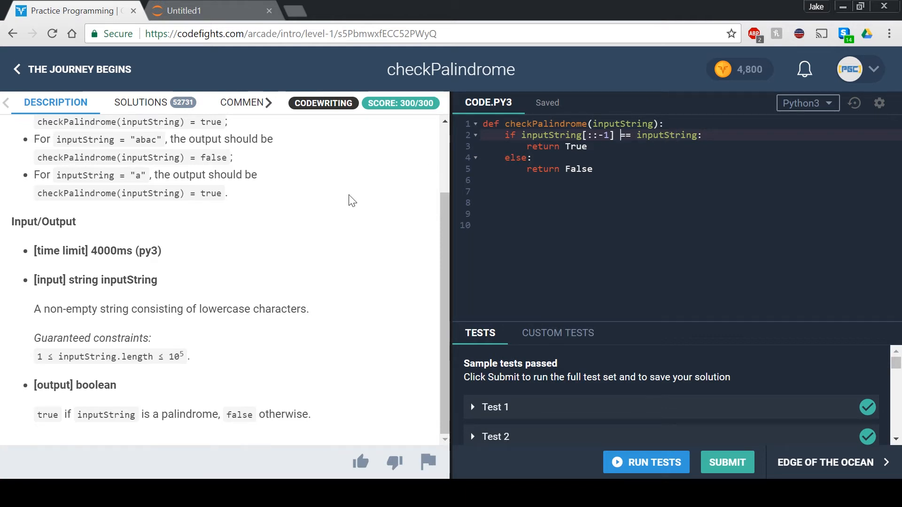
Expand Test 1 to view its input "aabaa" and true output.
scroll(up, 3)
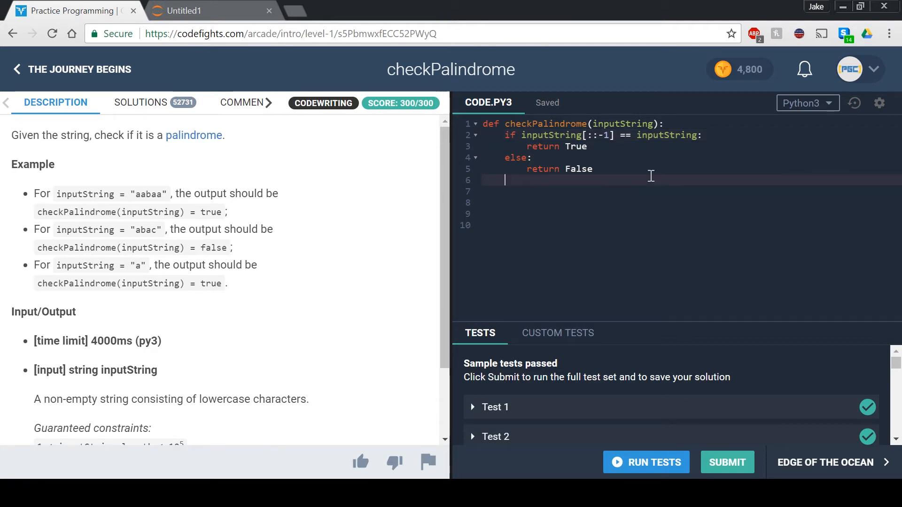
click(645, 462)
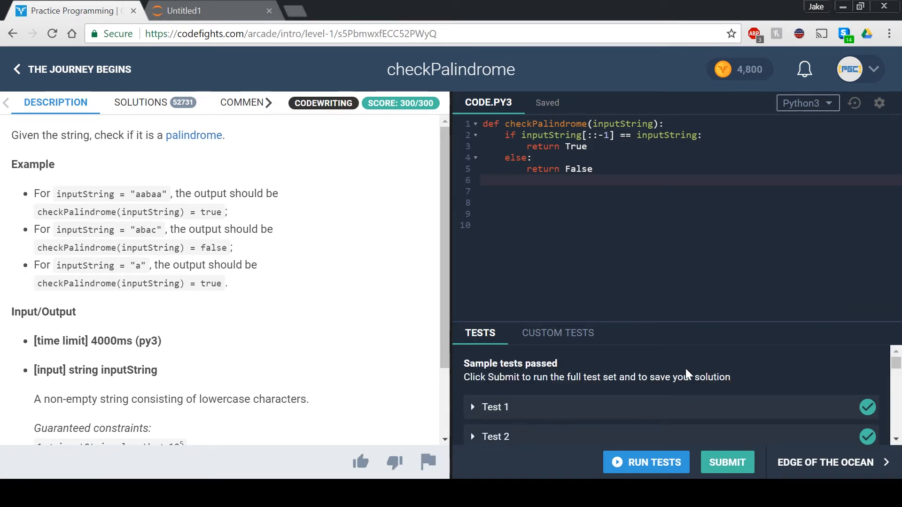
mouse_move(862, 379)
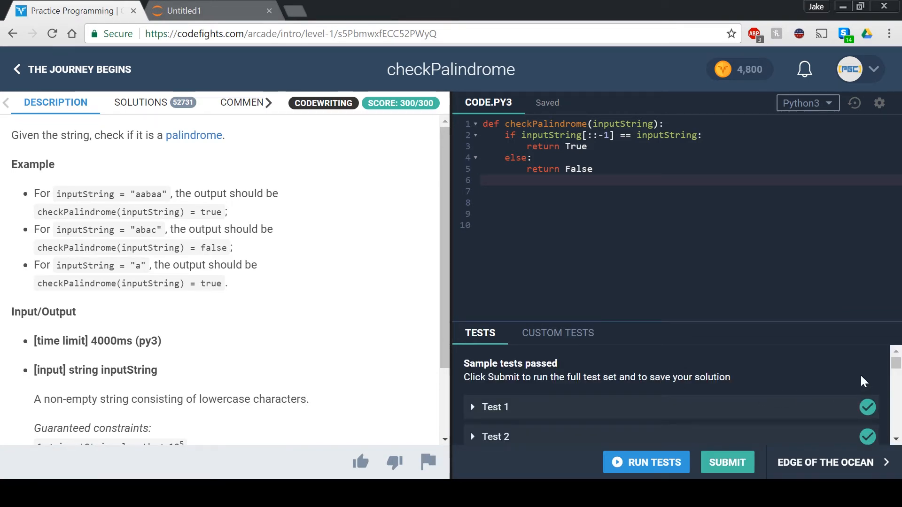
mouse_move(748, 400)
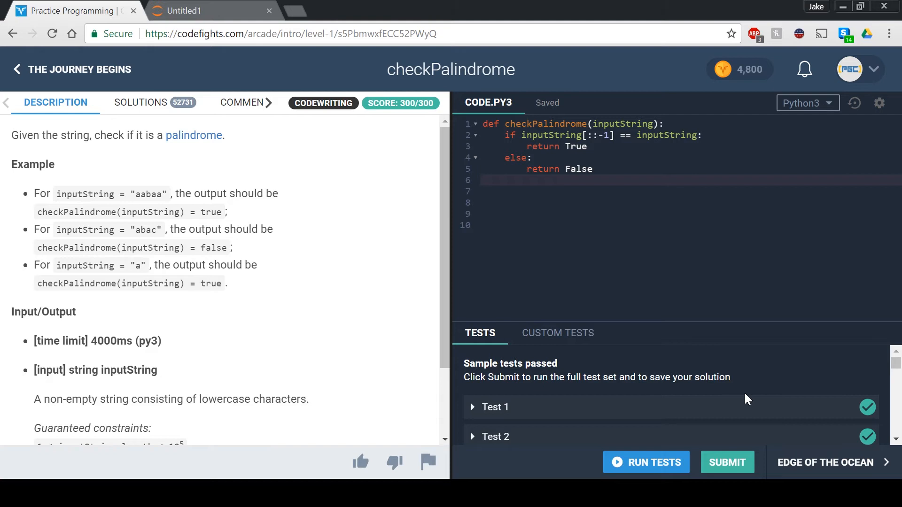
scroll(down, 3)
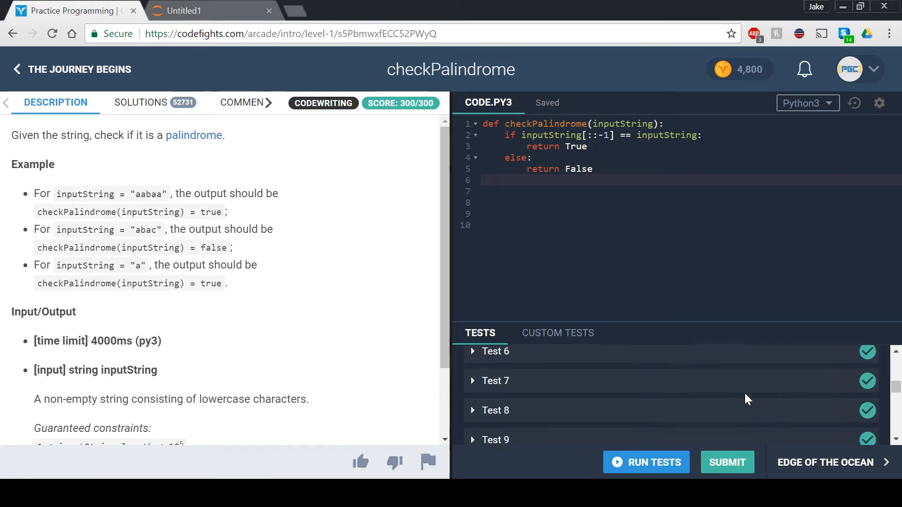
click(647, 462)
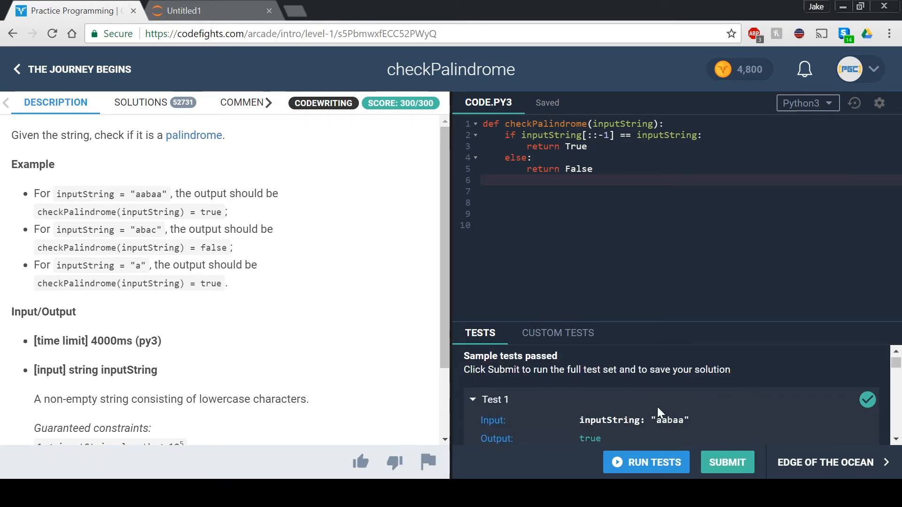
Review the sample test results and send the solution with SUBMIT.
scroll(down, 3)
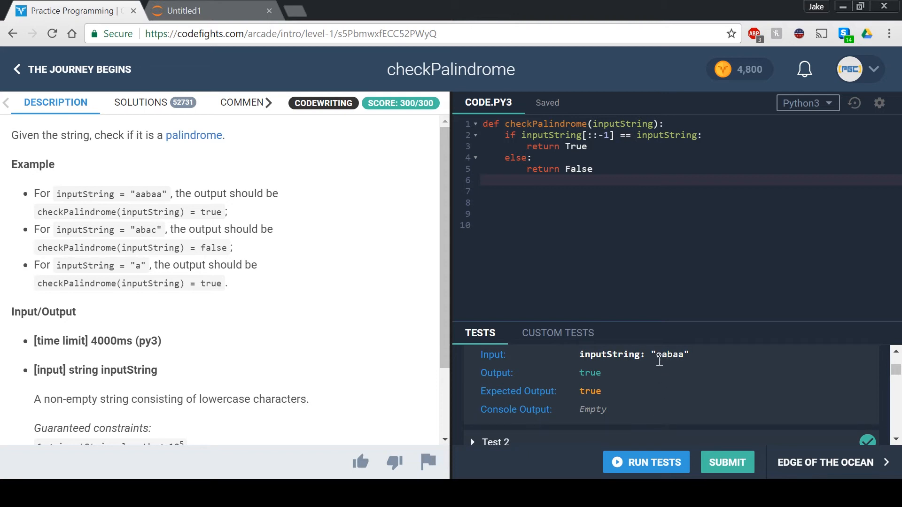
scroll(down, 3)
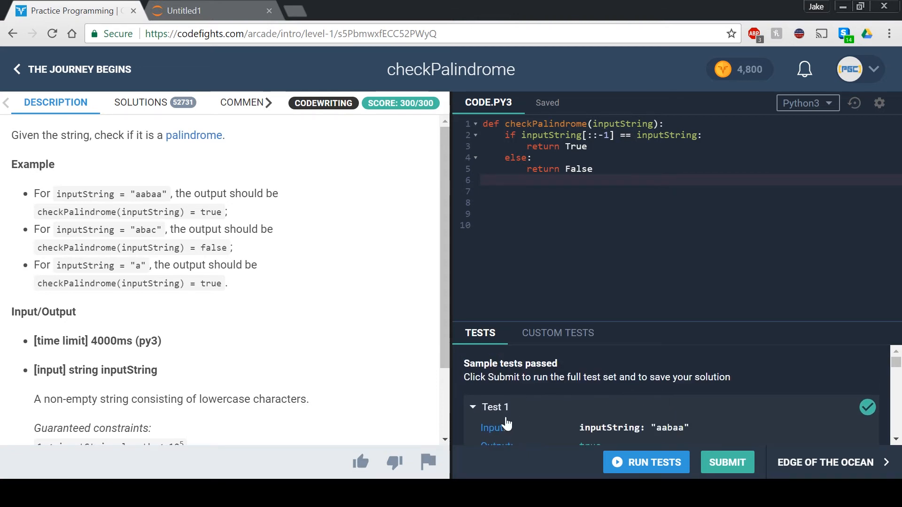
click(726, 462)
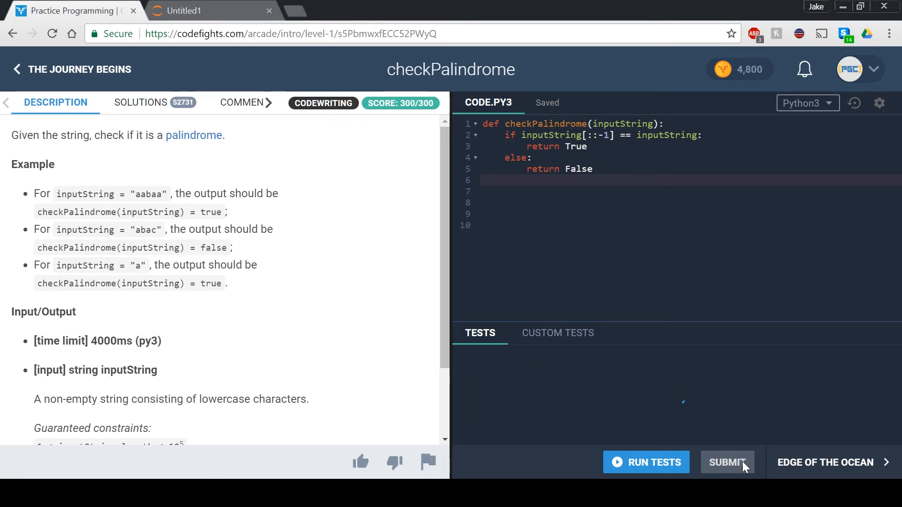
Submit for the full run, reaching 20/20 tests passed, 300/300, with community solutions listed.
click(727, 462)
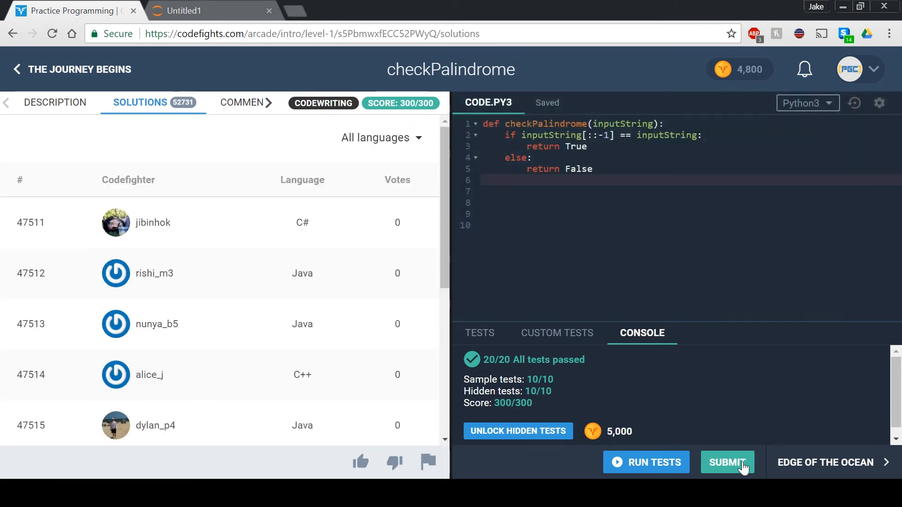
mouse_move(607, 155)
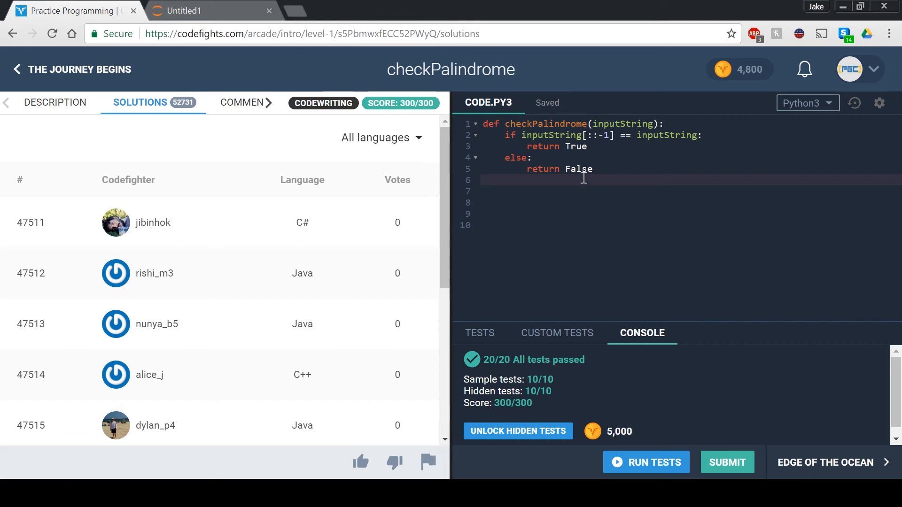
click(592, 168)
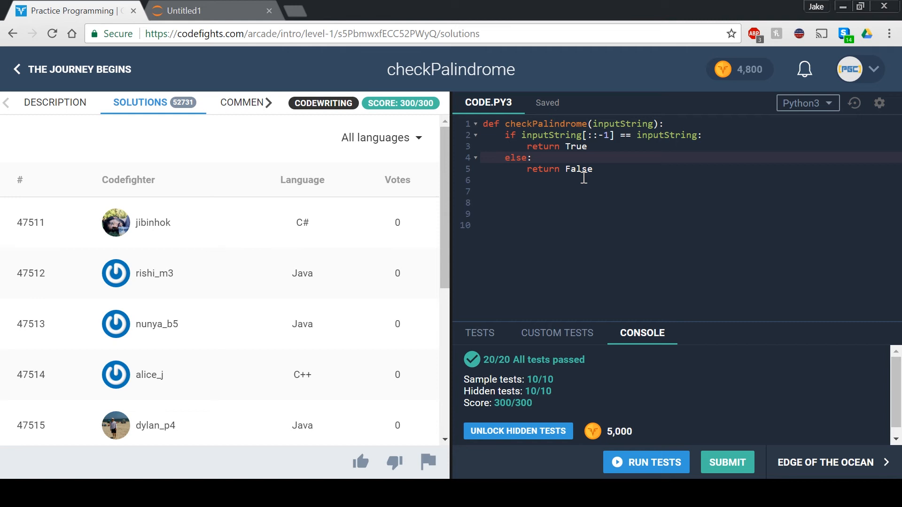
click(516, 146)
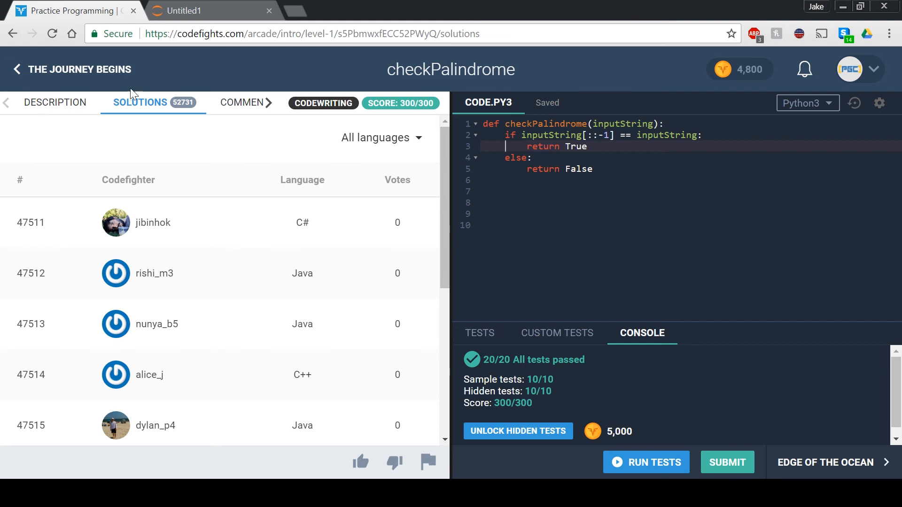
mouse_move(666, 188)
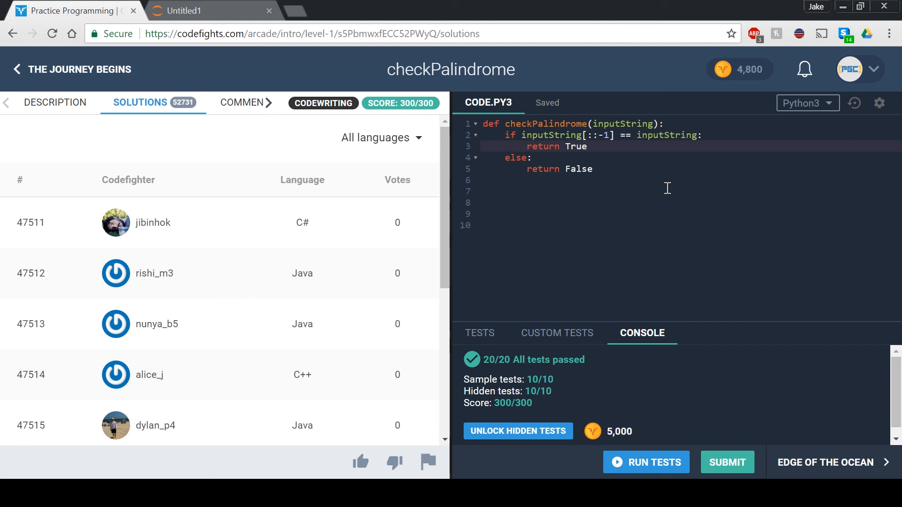
click(512, 147)
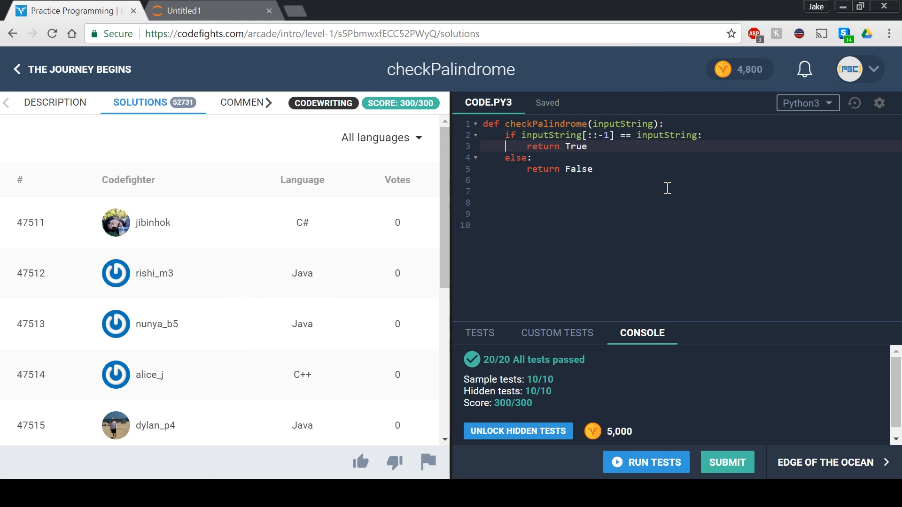